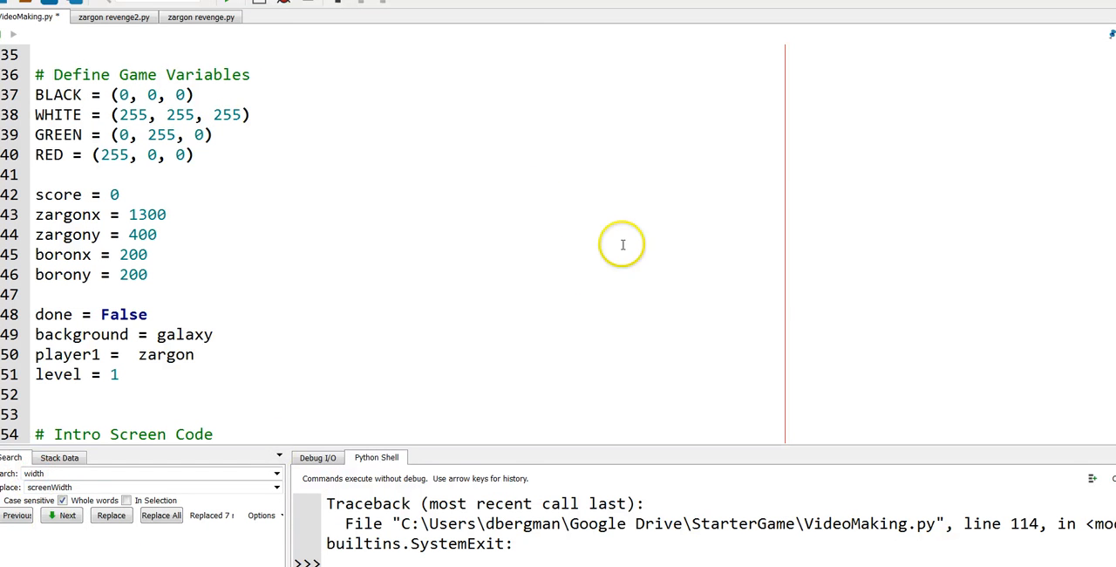
pyautogui.moveTo(39, 74)
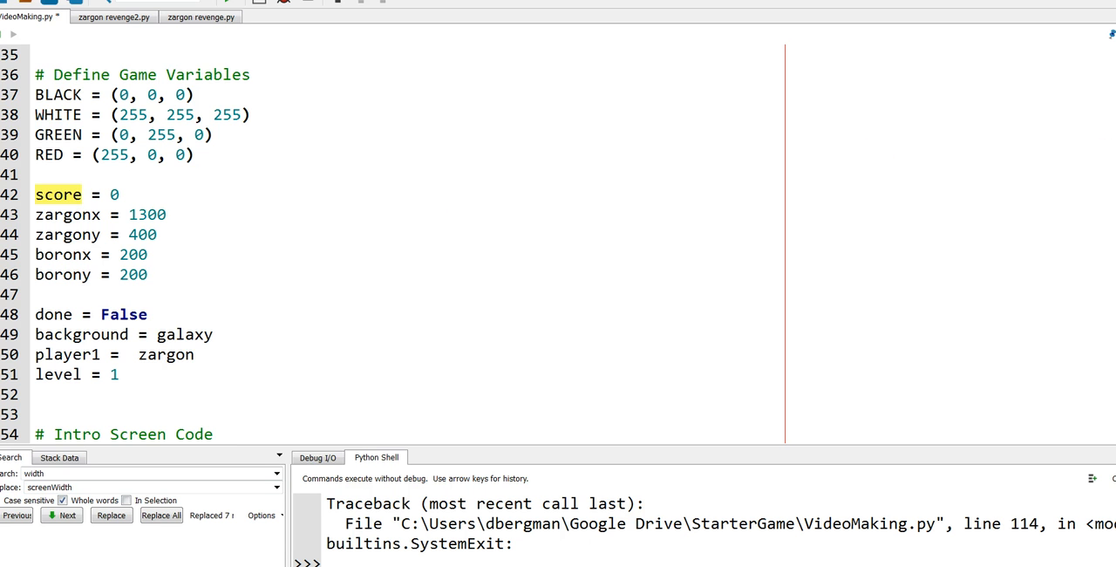
# Add score = score + 1 after zargonx = 0 so score rises on right-edge wrap.
pyautogui.scroll(-3)
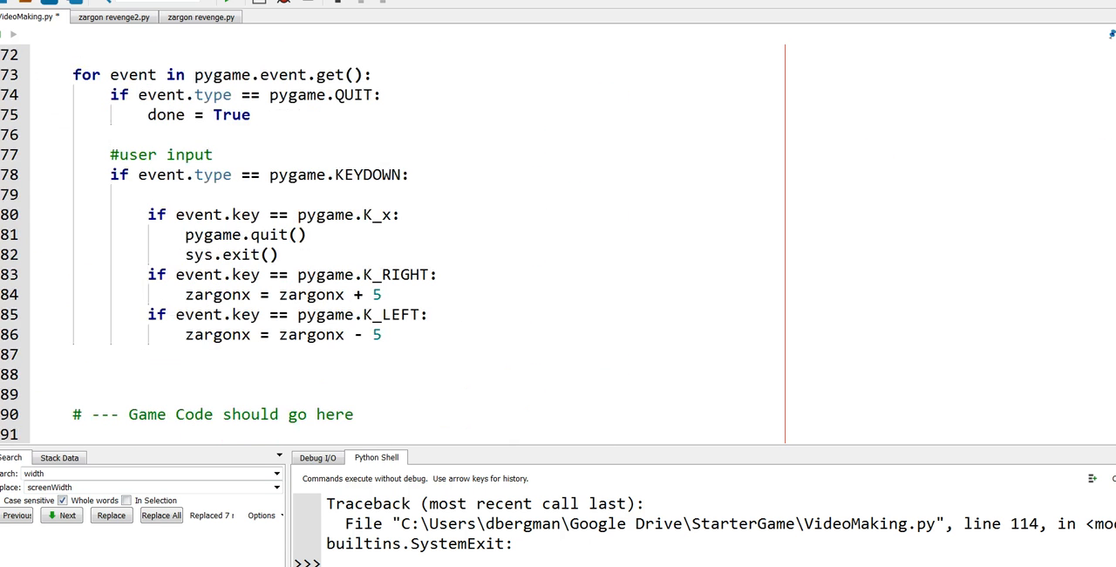
pyautogui.scroll(-3)
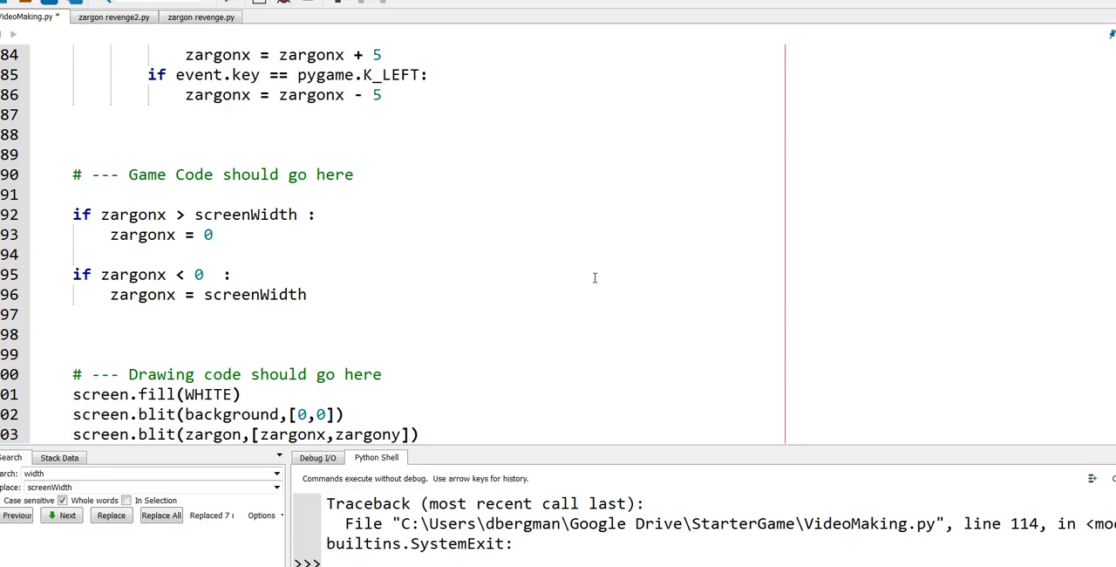
pyautogui.click(63, 214)
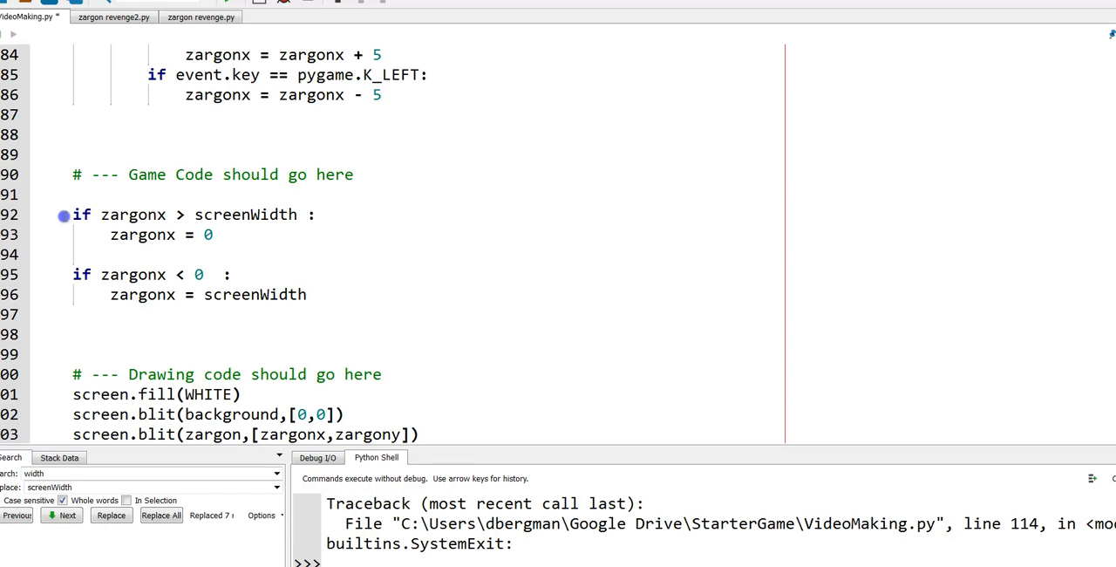
pyautogui.moveTo(74, 214); pyautogui.dragTo(228, 235)
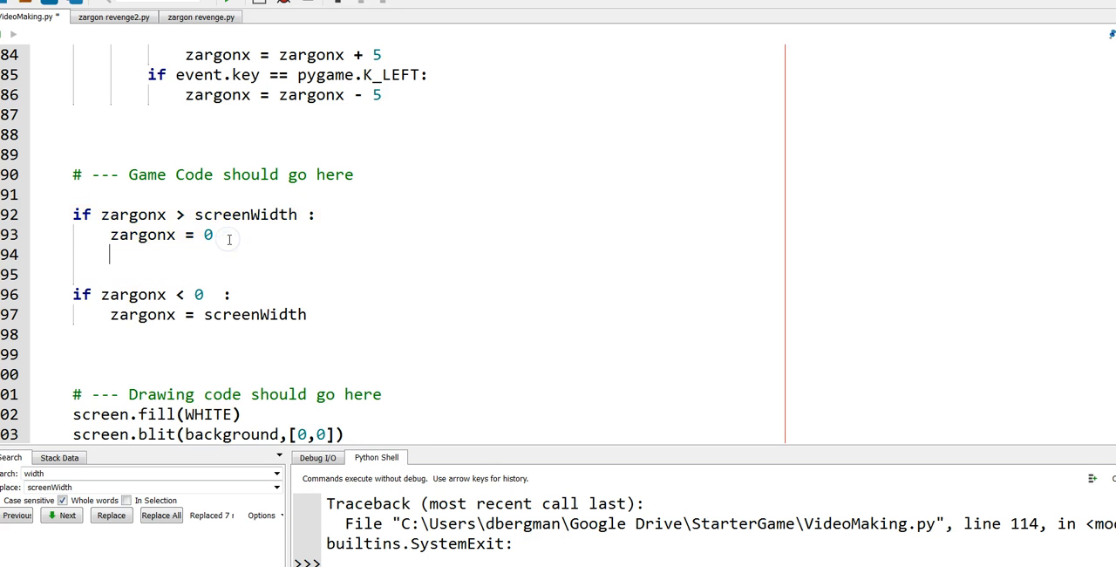
pyautogui.write('score +')
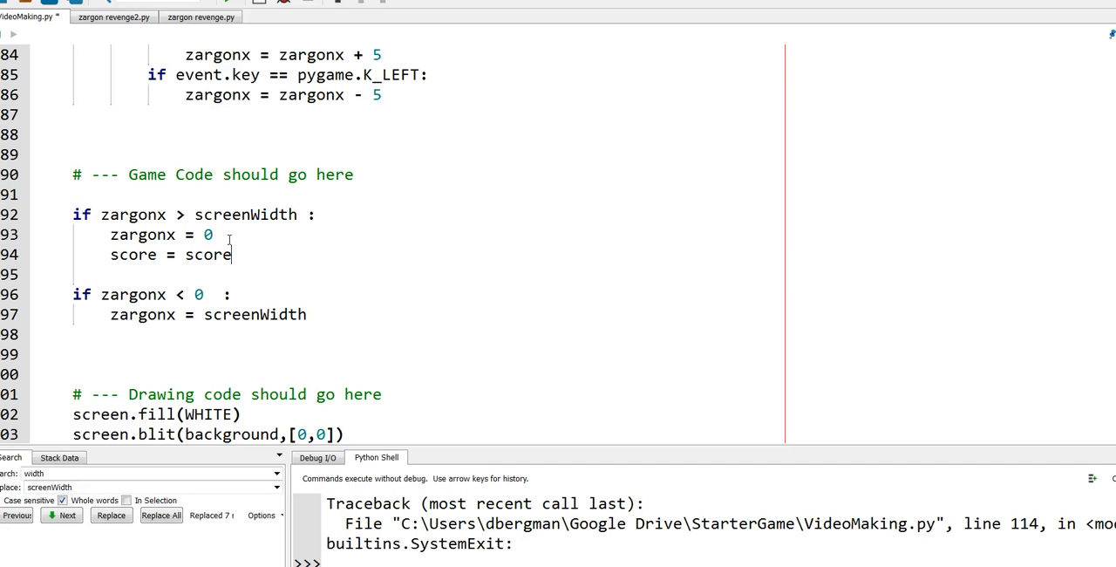
pyautogui.write('+ 1')
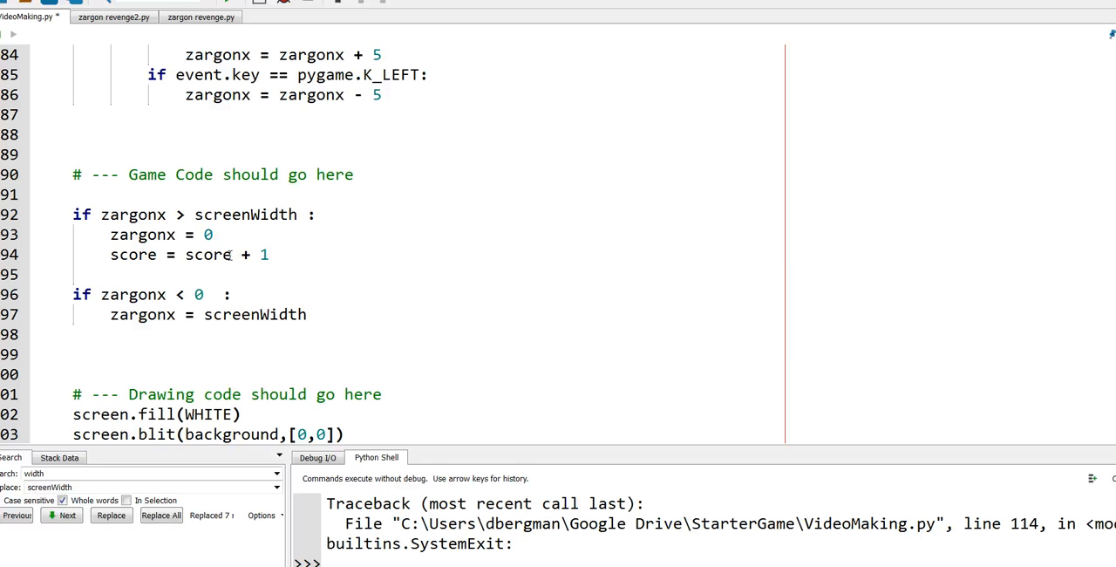
pyautogui.tripleClick(208, 253)
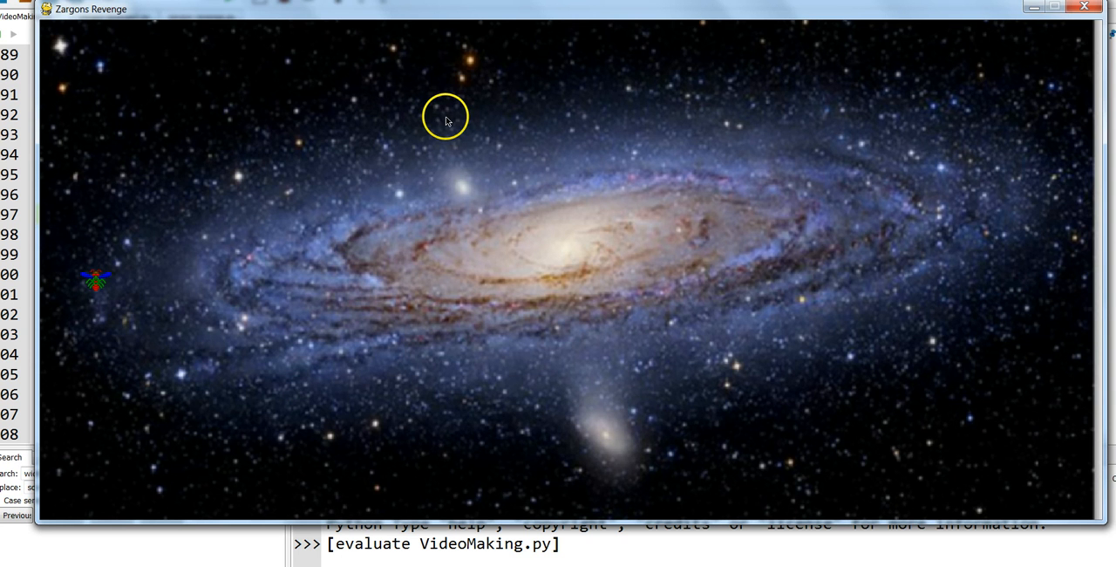
pyautogui.moveTo(1084, 9)
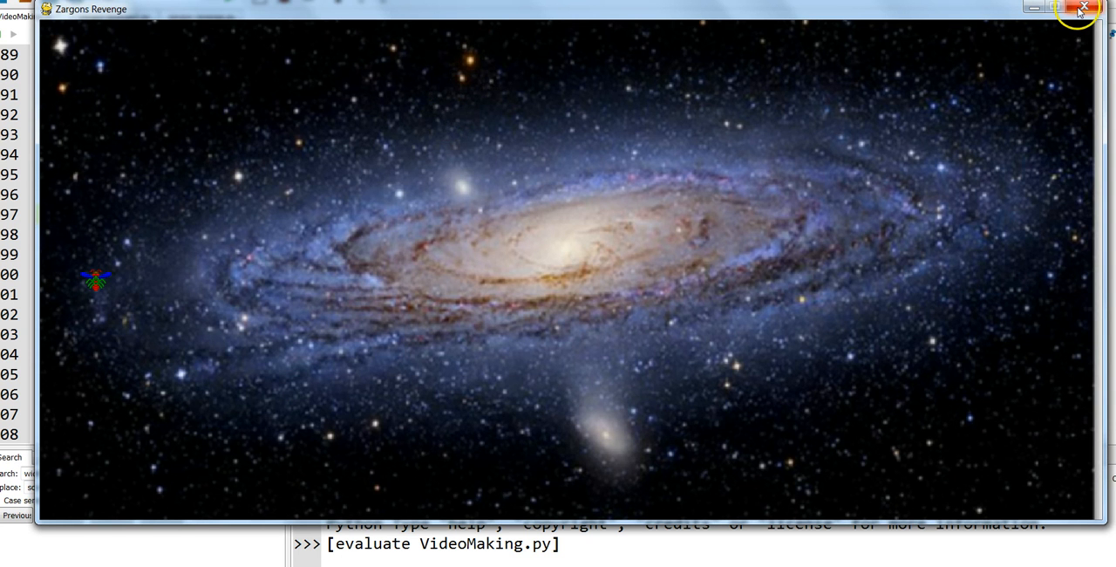
# Close the running Zargons Revenge game window.
pyautogui.click(1080, 8)
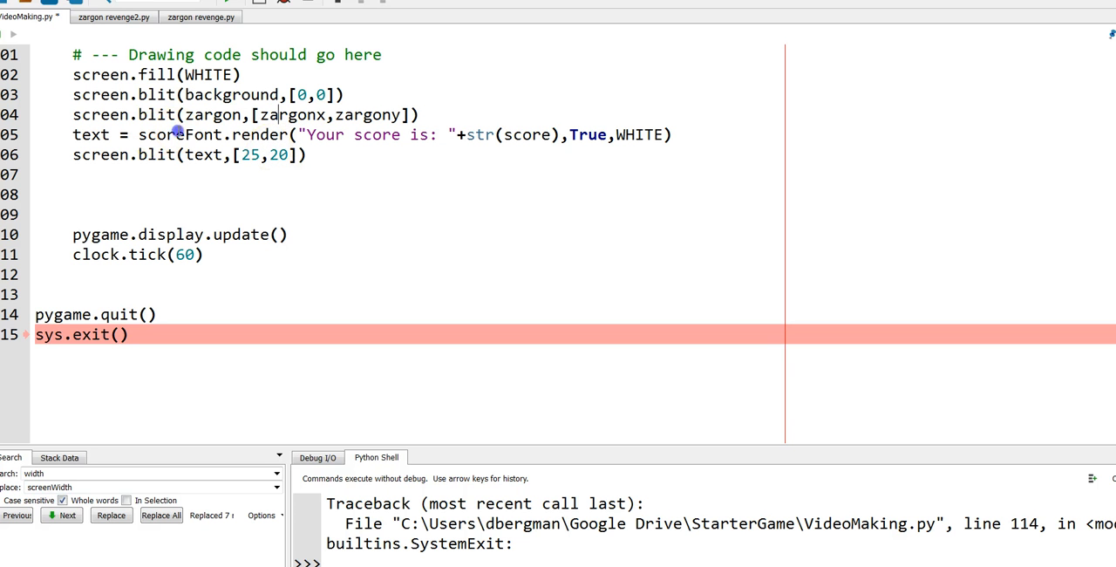
# Select the scoreFont name in the render line for 'Your score is:'.
pyautogui.doubleClick(179, 134)
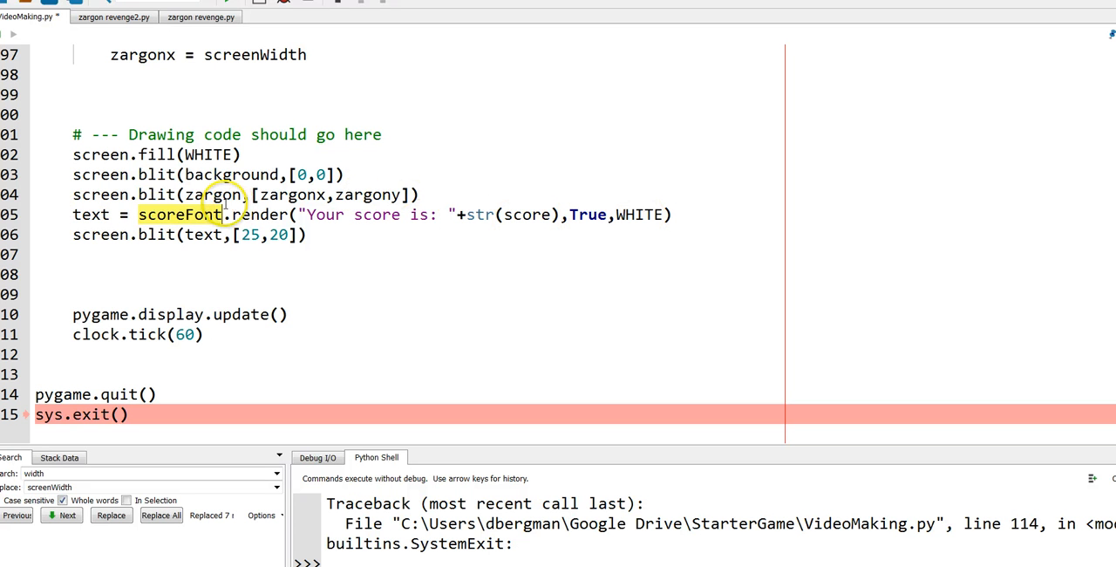
pyautogui.moveTo(371, 220)
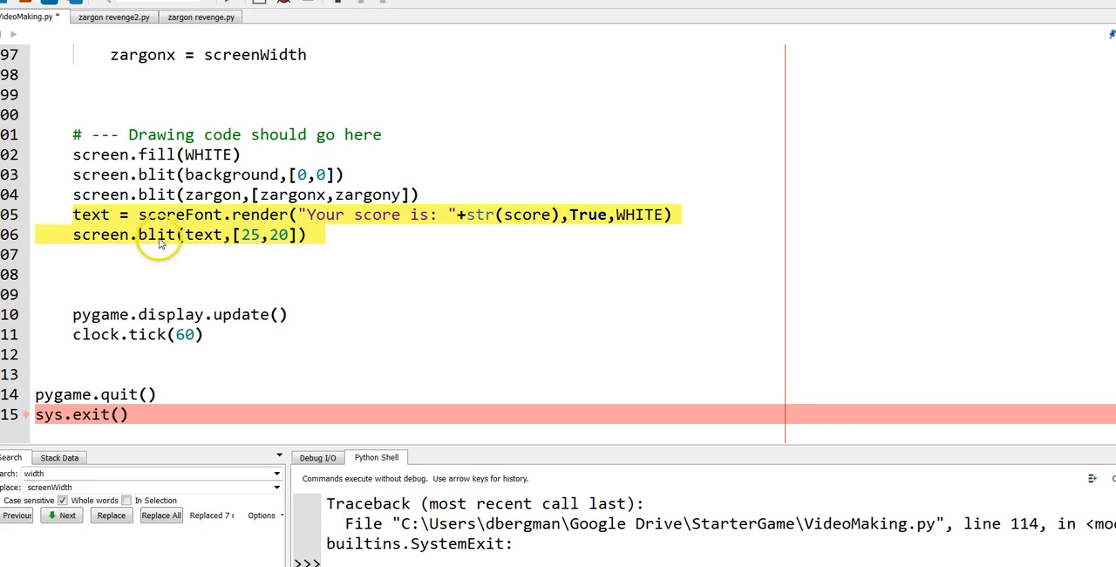
pyautogui.moveTo(170, 243)
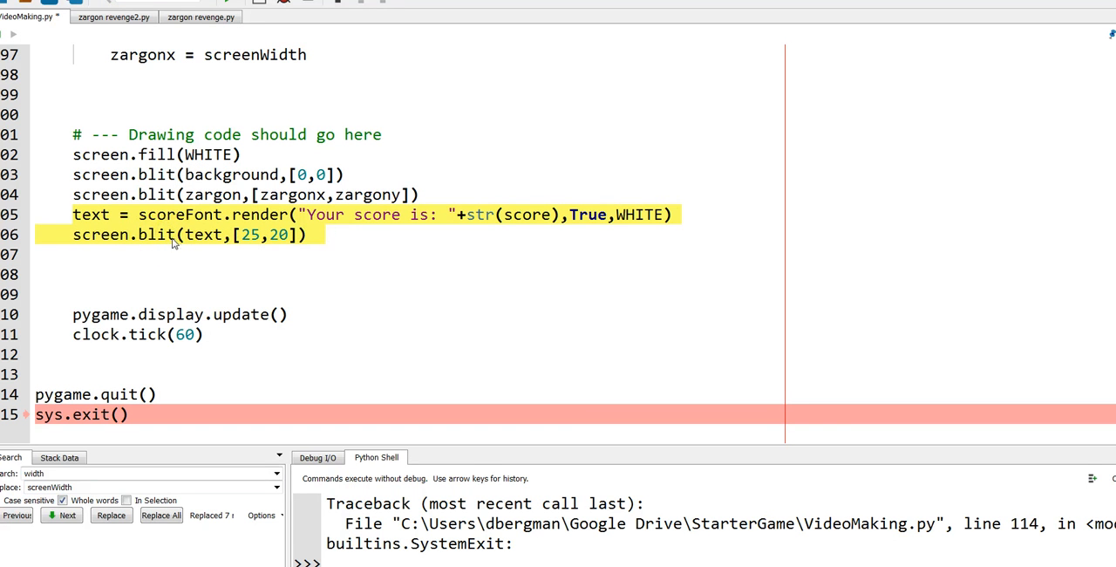